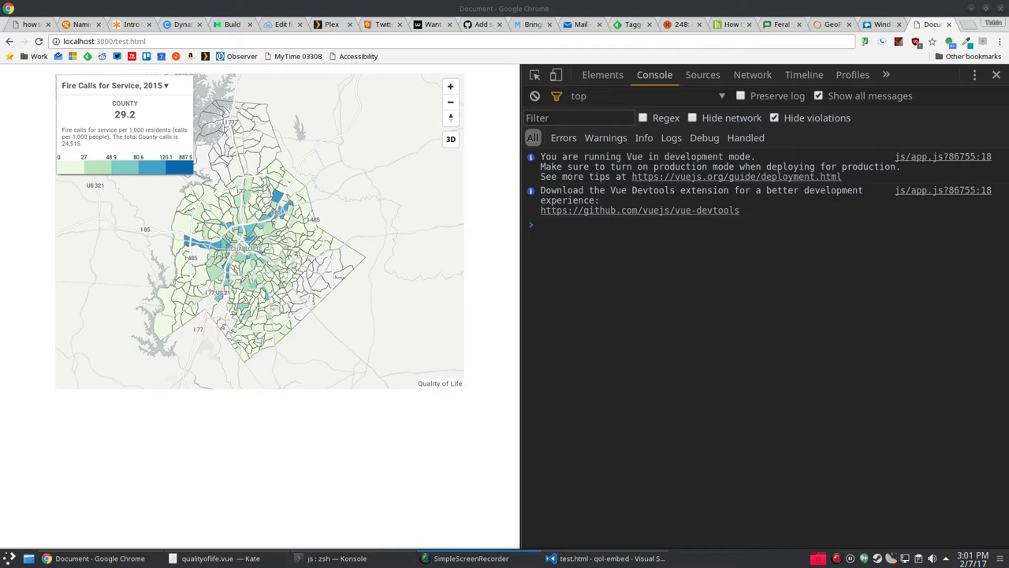
{"action": "mouse_move", "coordinate": [493, 296]}
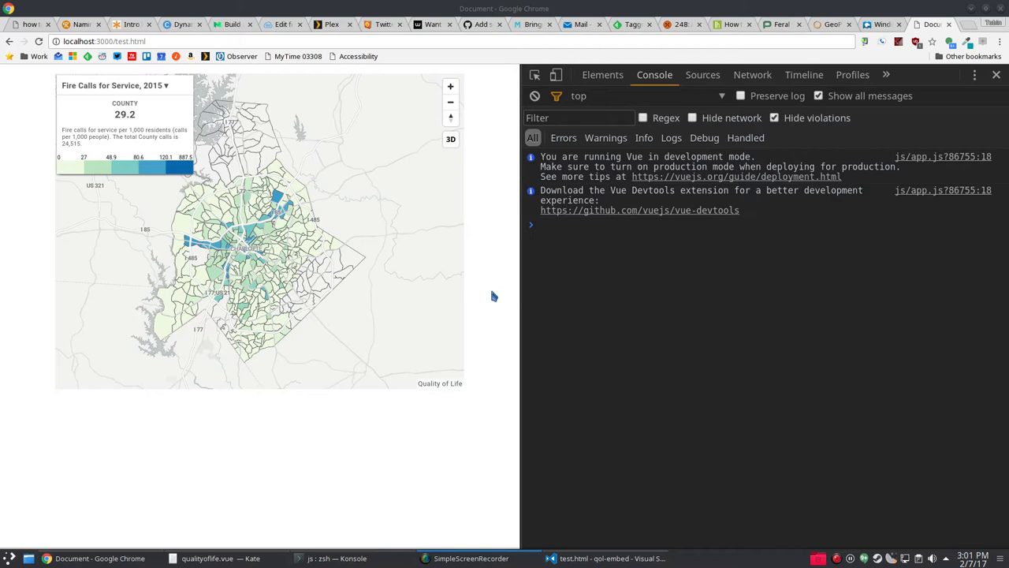
{"action": "mouse_move", "coordinate": [495, 266]}
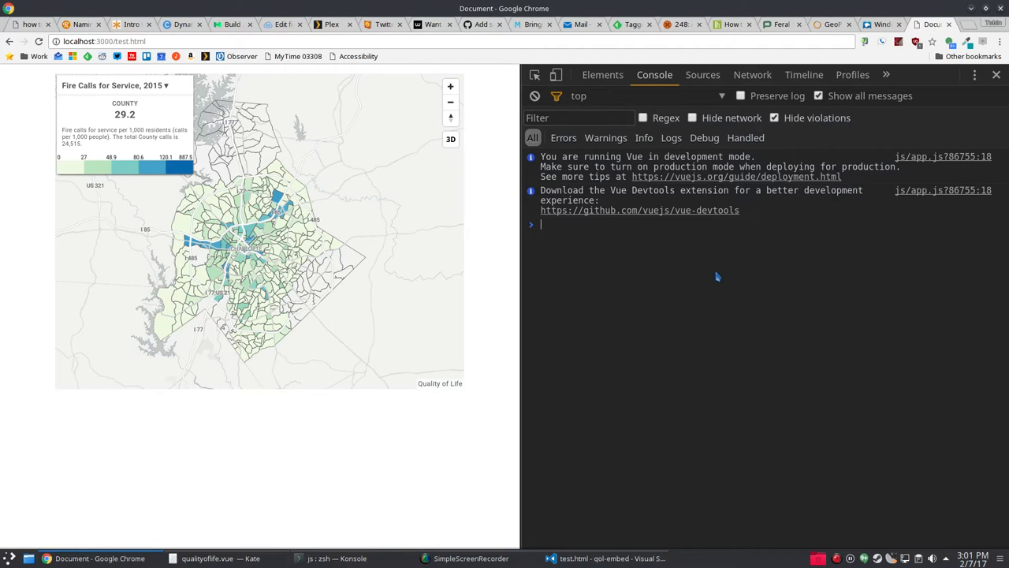
{"action": "mouse_move", "coordinate": [489, 240]}
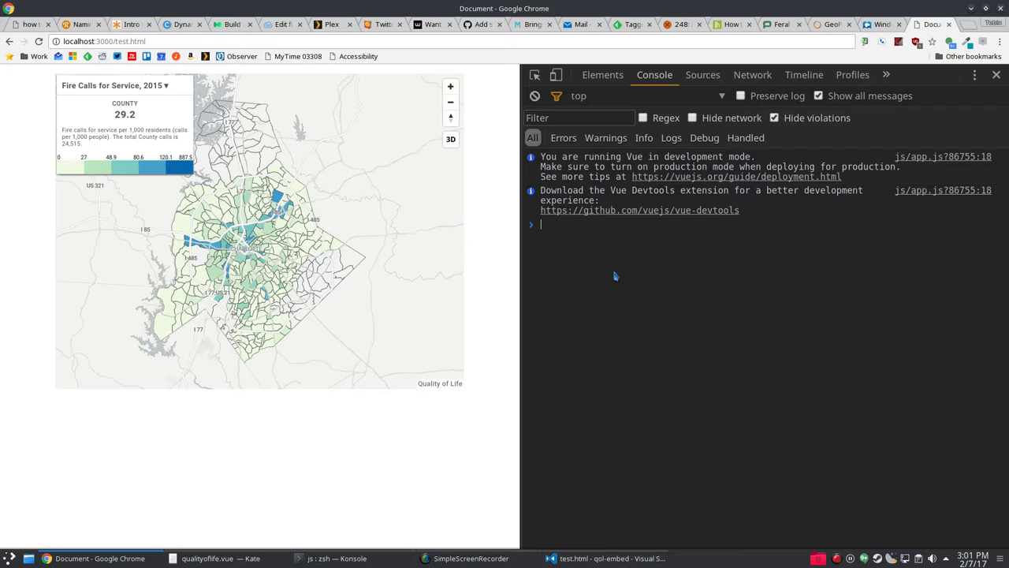
Step: Enter ifr.postMessage({"metric": "47"}, '*') to send metric 47 to the embedded map
{"action": "type", "text": "ifr.postMessage({\"metric\": \"47\"}, '*')"}
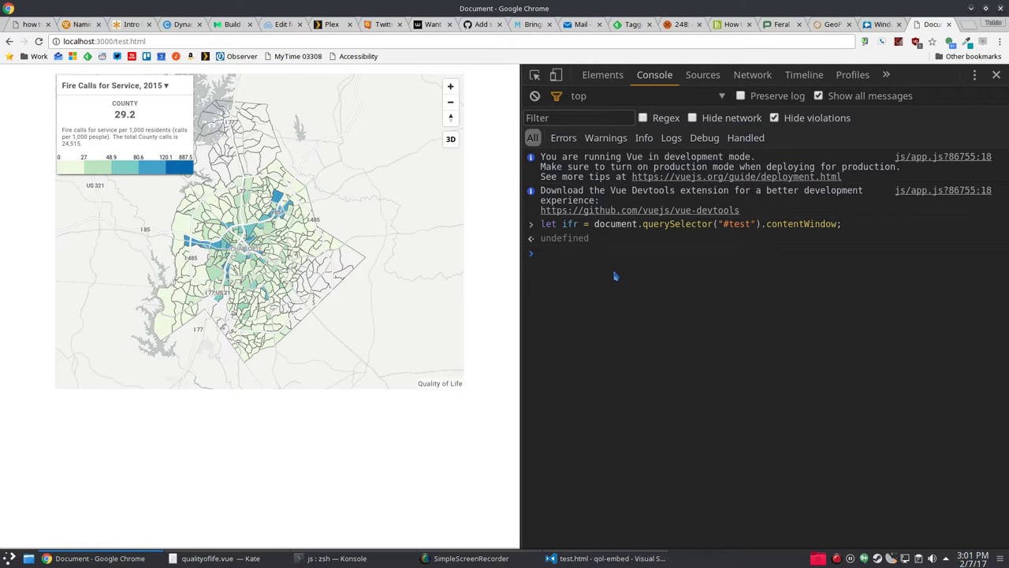
Step: Enter a new console command posting year 2013 to the embedded map frame
{"action": "left_click", "coordinate": [541, 252]}
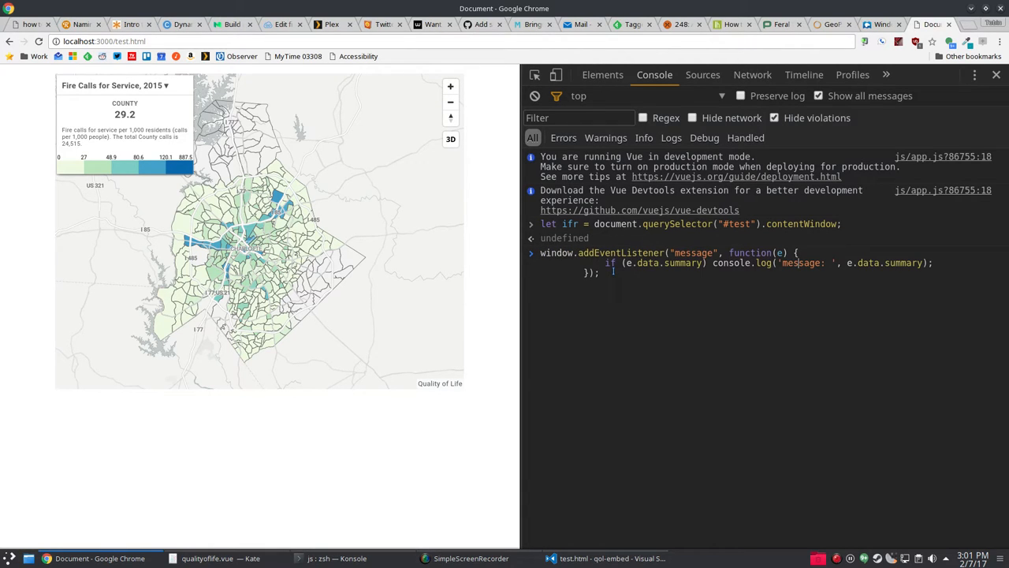
{"action": "type", "text": "ifr.postMessage({\"year\": \"2013\"}, '*')"}
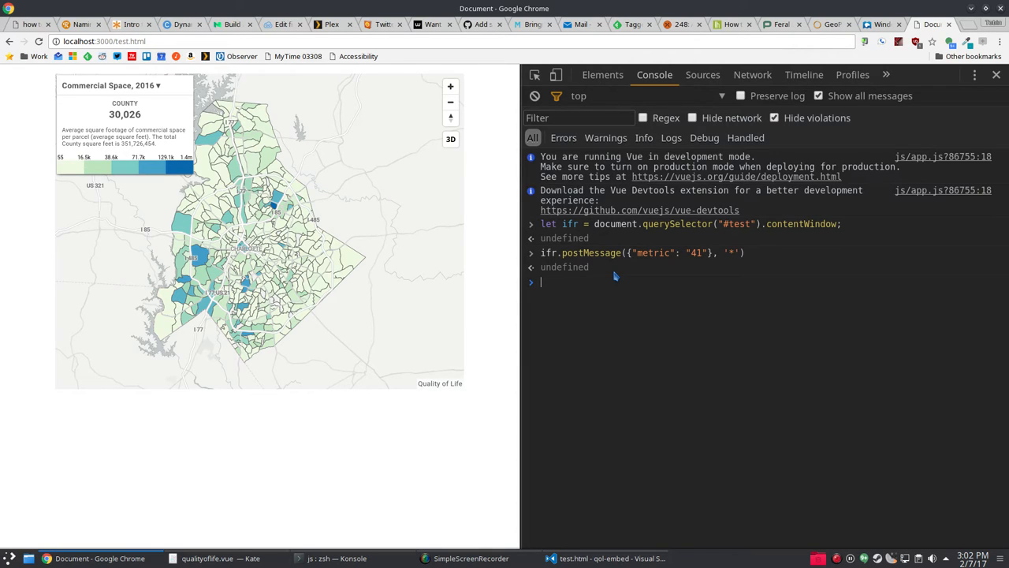
{"action": "mouse_move", "coordinate": [591, 238]}
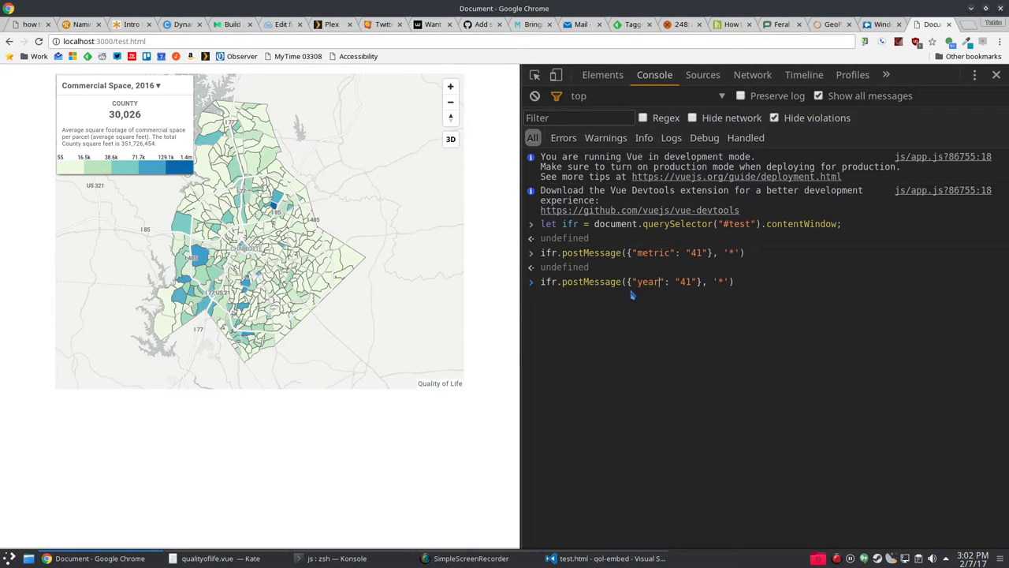
Step: Check the map's available years, then change the posted year value to 2011
{"action": "left_click", "coordinate": [110, 85]}
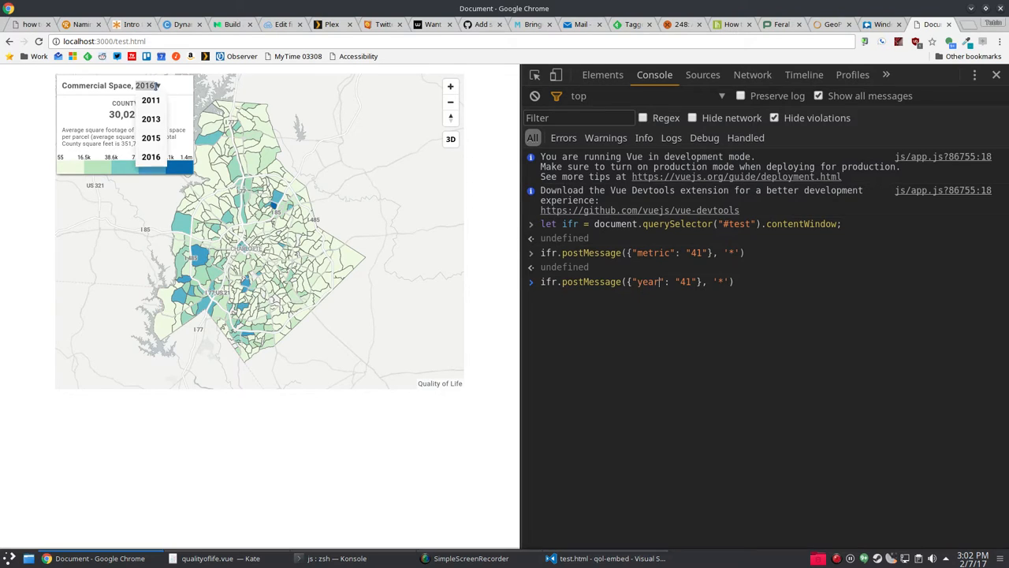
{"action": "left_click", "coordinate": [149, 156]}
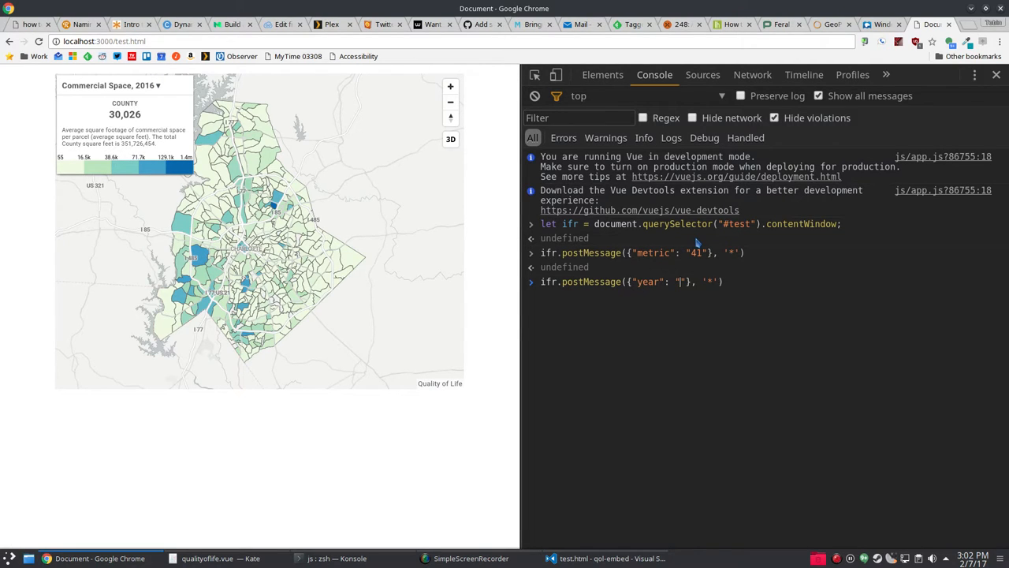
{"action": "type", "text": "2011"}
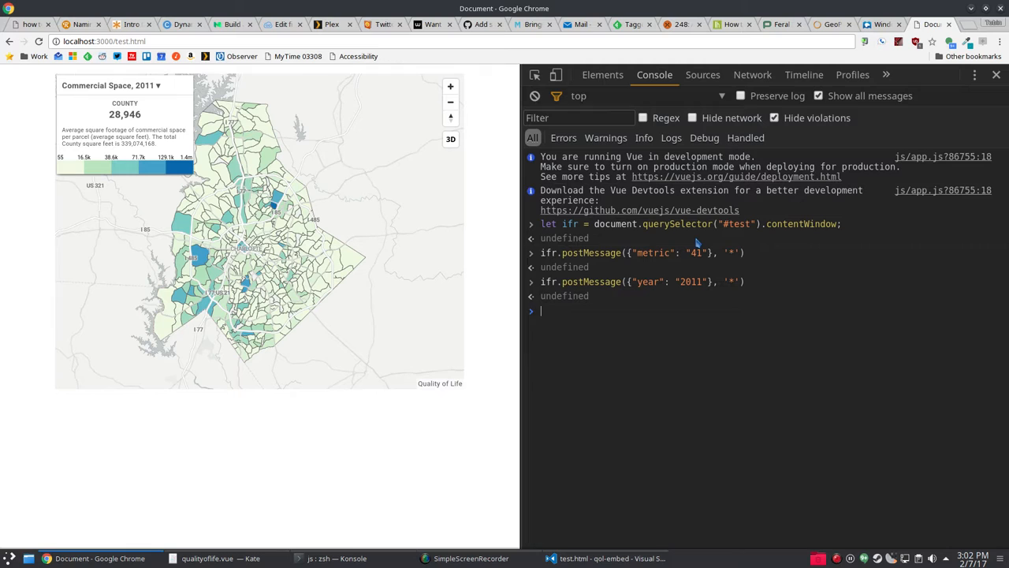
{"action": "mouse_move", "coordinate": [410, 217]}
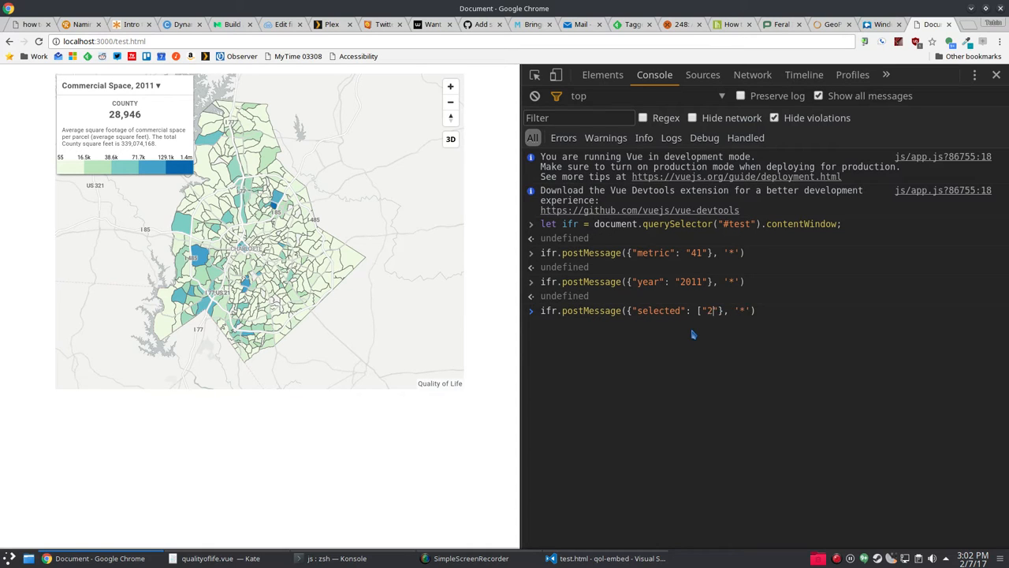
Step: Complete the selected message listing neighborhoods "256" and "10"
{"action": "type", "text": "56"}
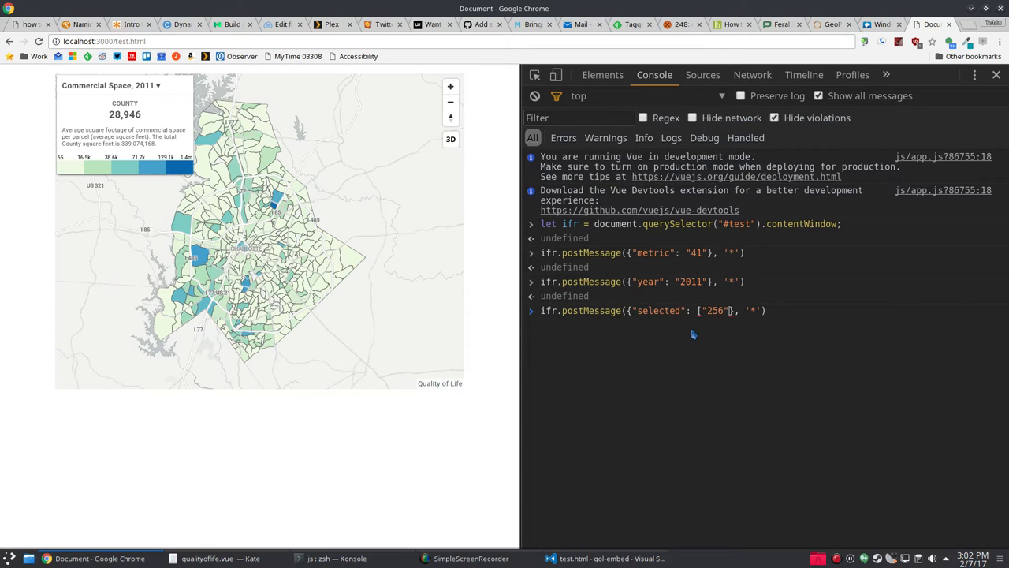
{"action": "type", "text": ", \"10"}
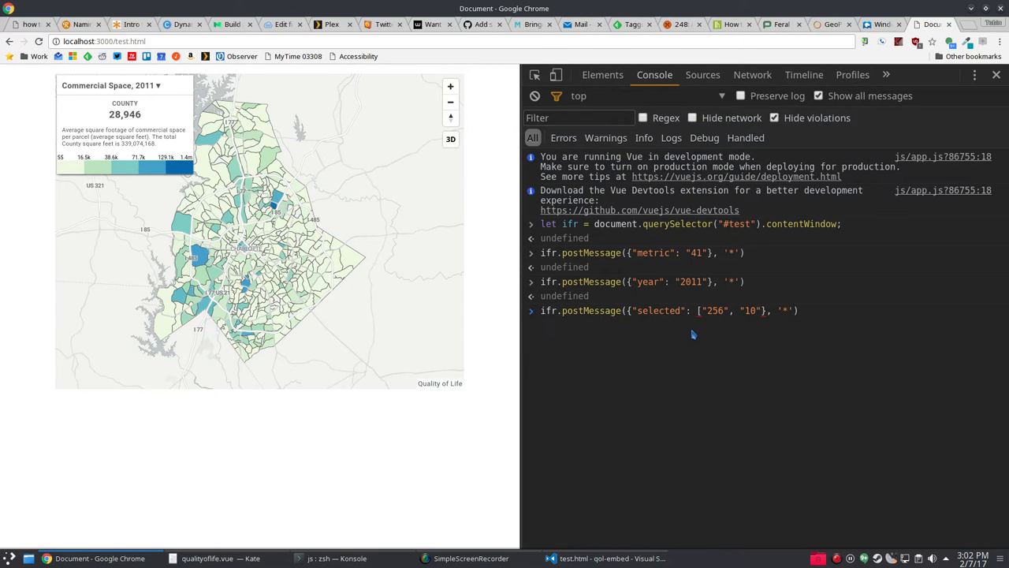
{"action": "type", "text": "]"}
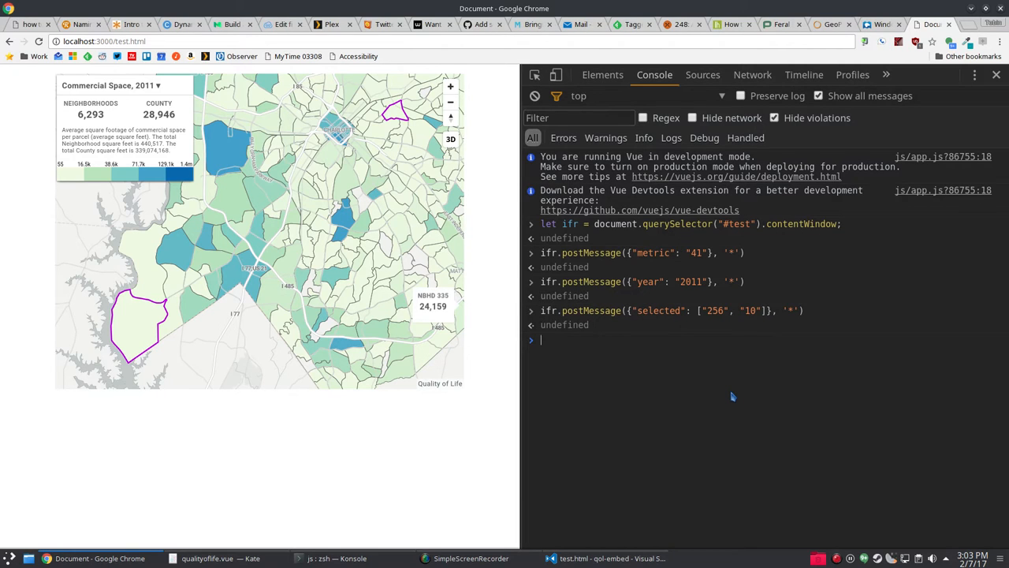
{"action": "mouse_move", "coordinate": [734, 425]}
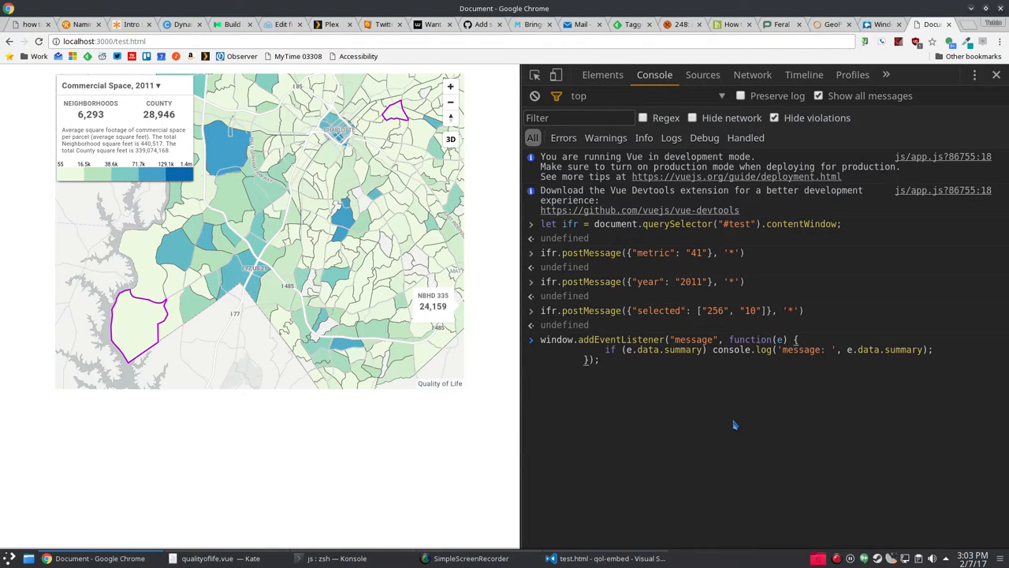
Step: Finish the e.data.summary message listener and enter the selected 256/10 postMessage command
{"action": "left_click", "coordinate": [798, 339]}
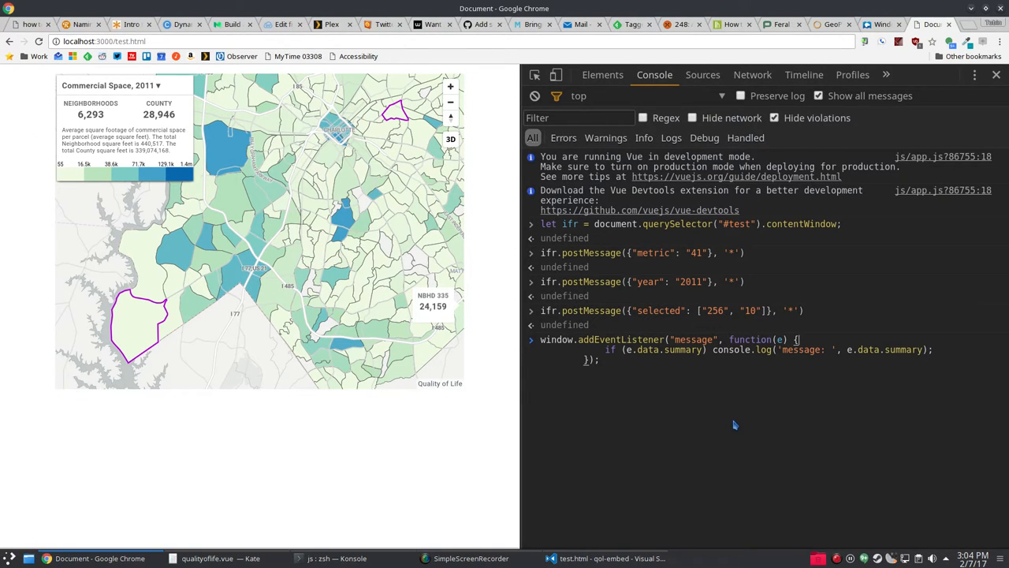
{"action": "mouse_move", "coordinate": [911, 399]}
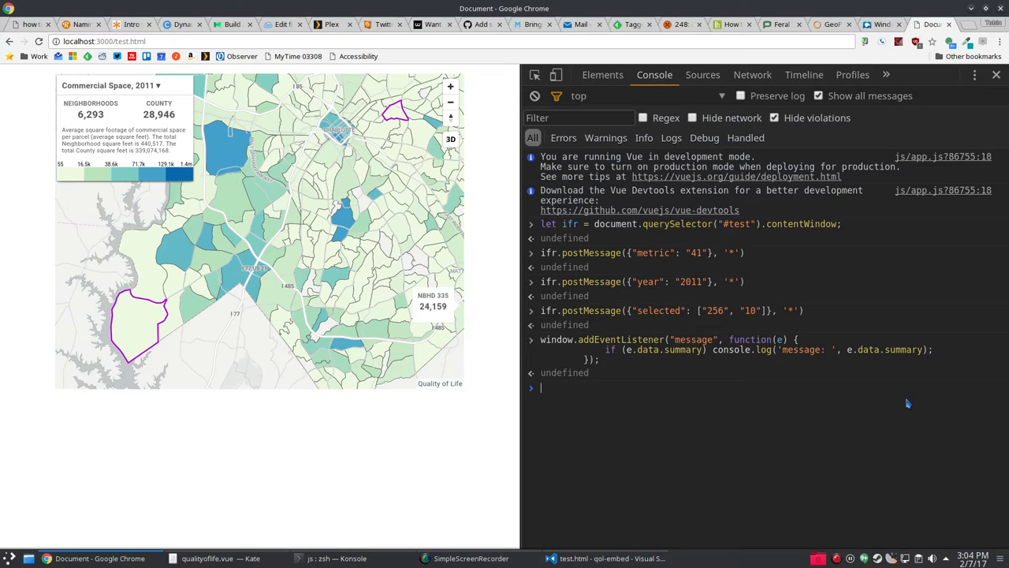
{"action": "type", "text": "ifr.postMessage({\"selected\": [\"256\", \"10\"]}, '*')"}
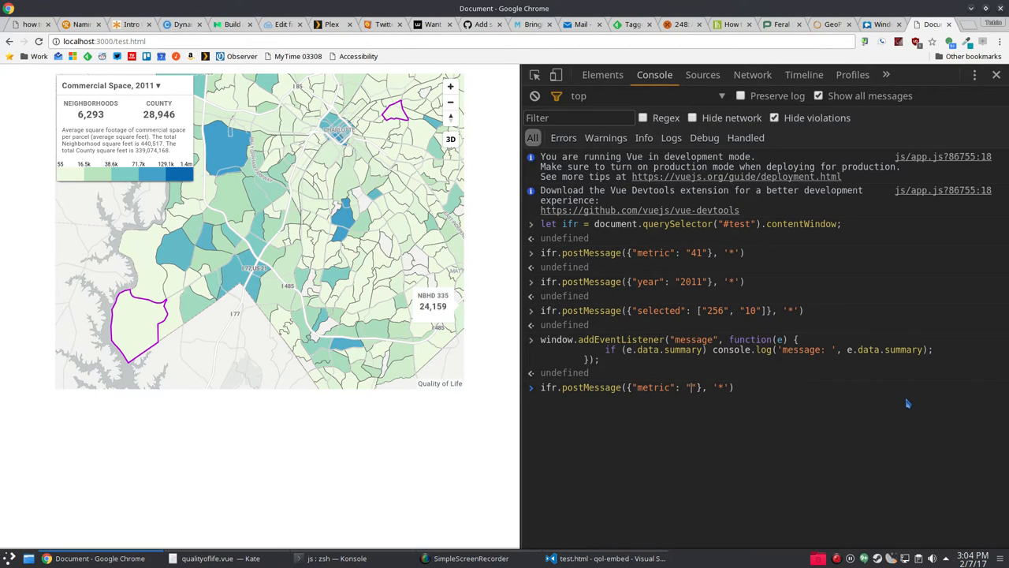
Step: Send metric 37 and expand the logged summary Object, its selected ids and values
{"action": "type", "text": "37"}
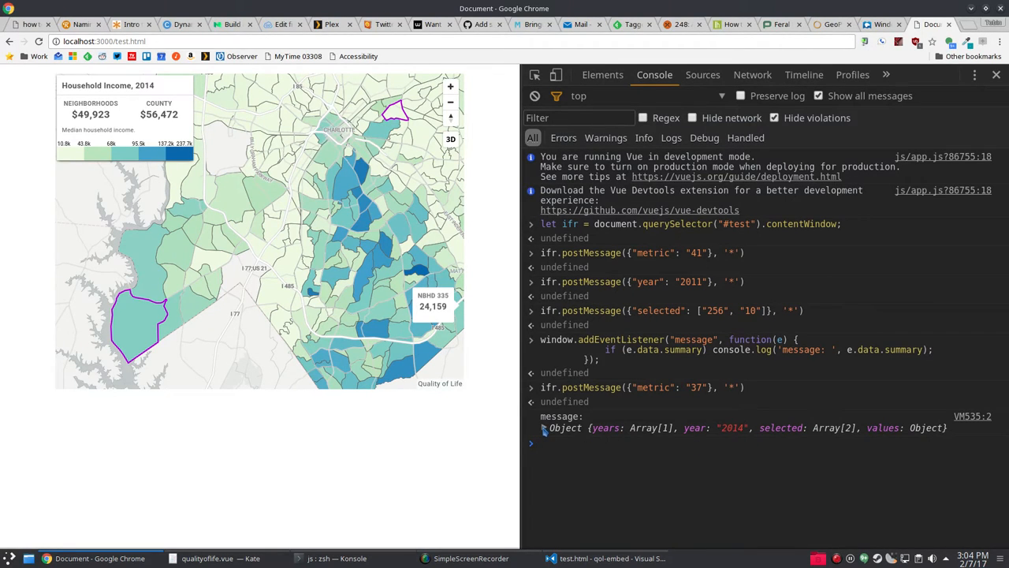
{"action": "left_click", "coordinate": [543, 427]}
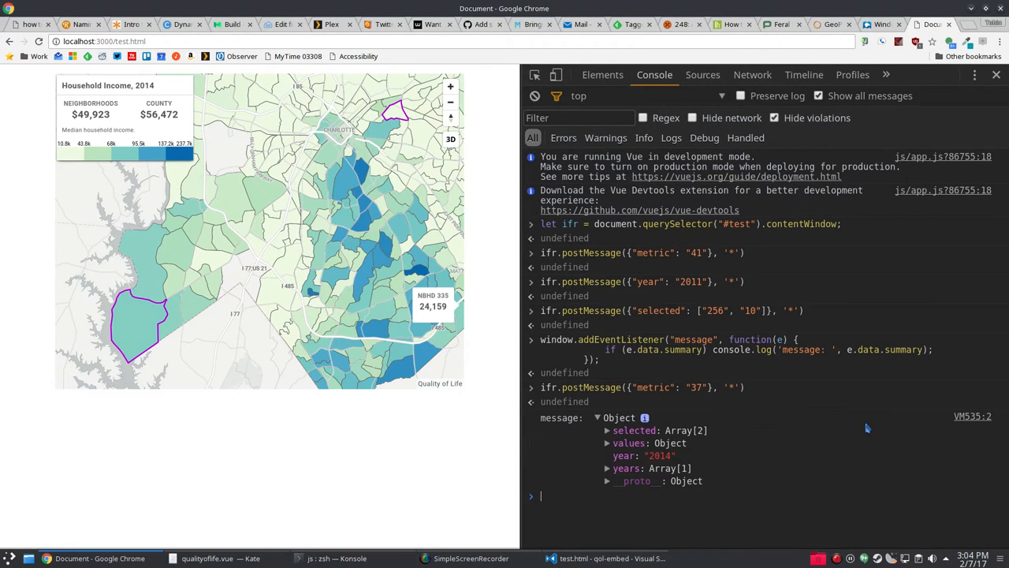
{"action": "left_click", "coordinate": [608, 429]}
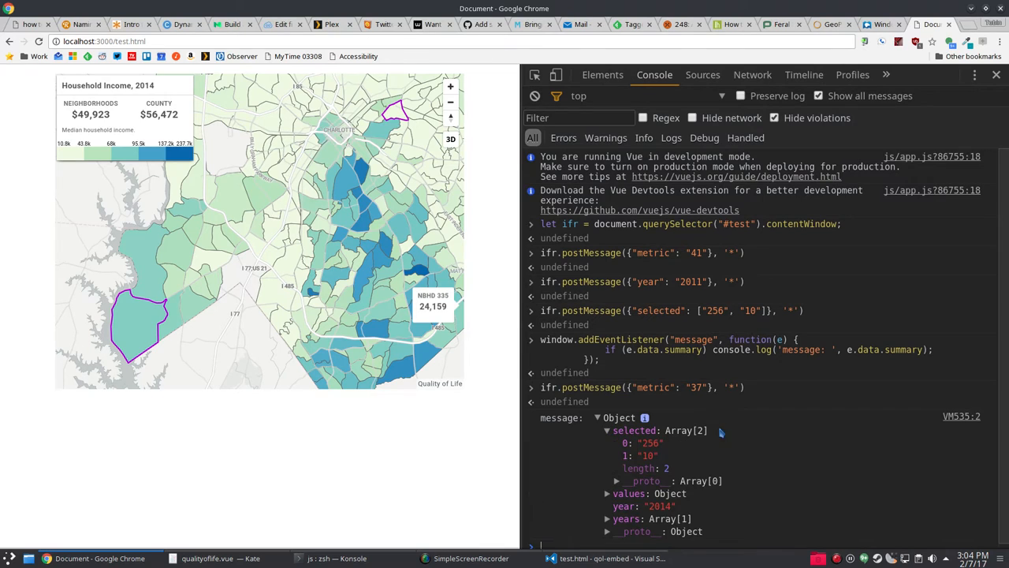
{"action": "left_click", "coordinate": [607, 493]}
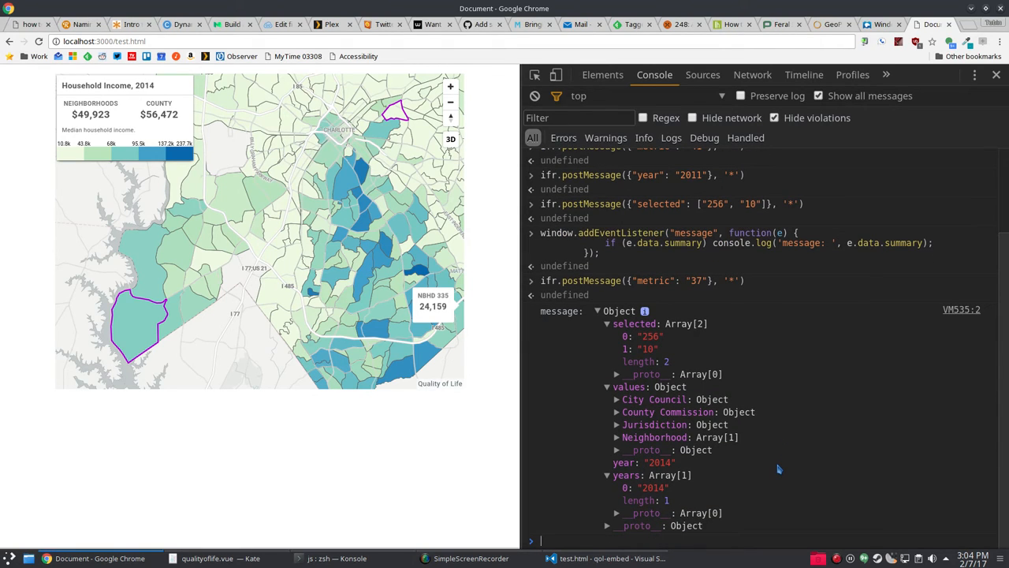
{"action": "mouse_move", "coordinate": [753, 433]}
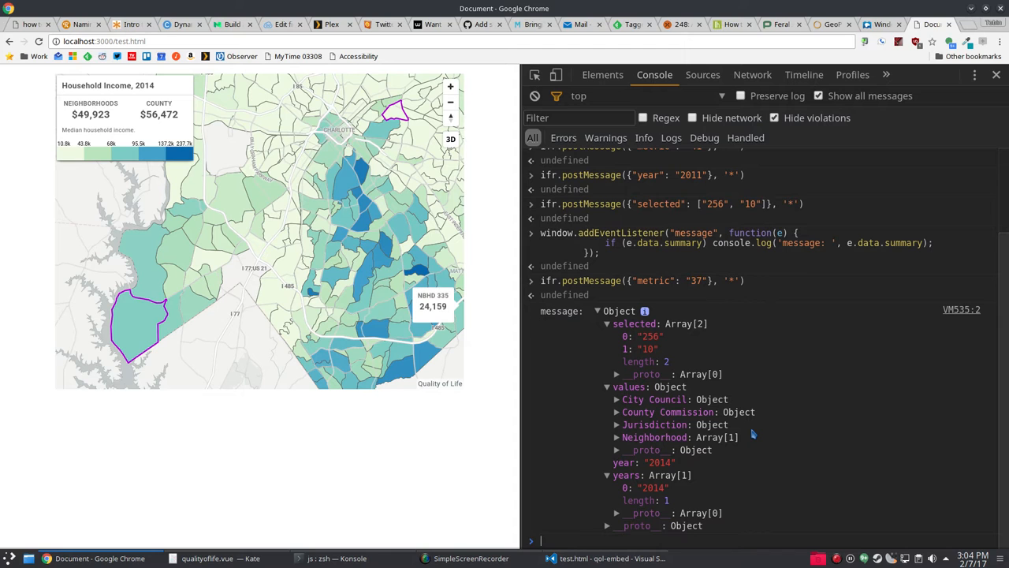
{"action": "mouse_move", "coordinate": [836, 6]}
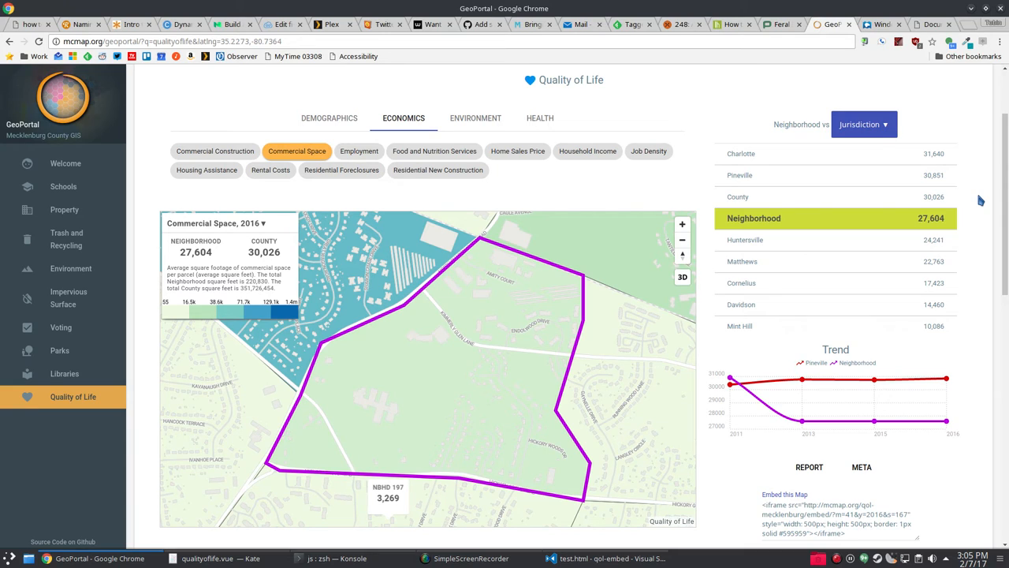
{"action": "mouse_move", "coordinate": [605, 172]}
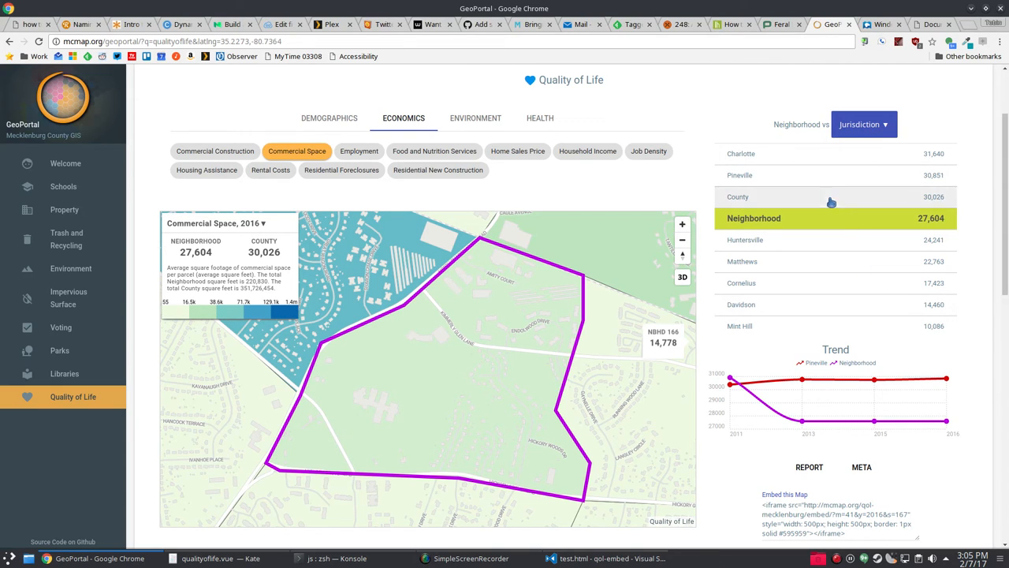
Step: Set the 'Neighborhood vs' comparison dropdown to County Commission for Commercial Space, 2016
{"action": "left_click", "coordinate": [864, 123]}
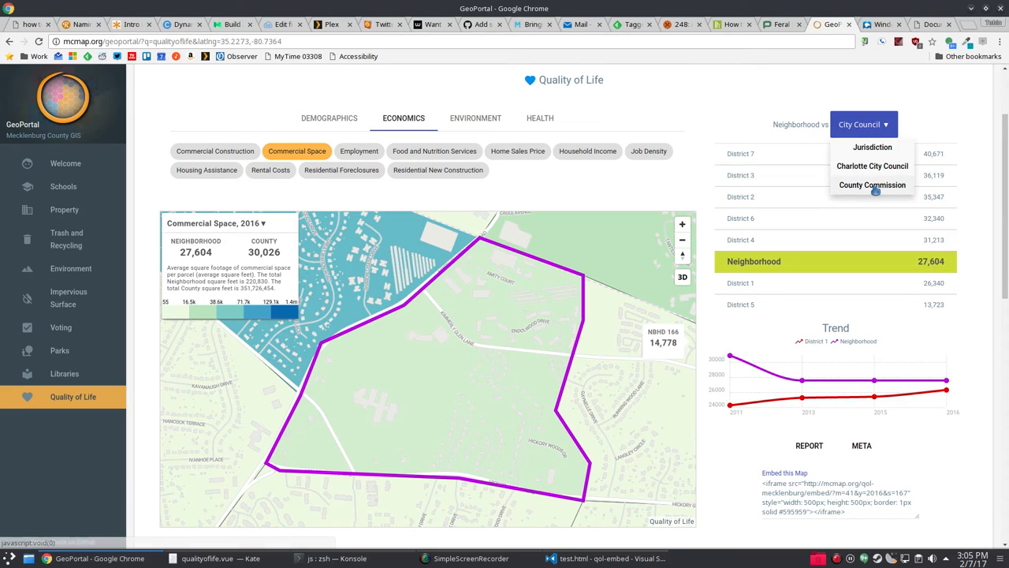
{"action": "left_click", "coordinate": [873, 184]}
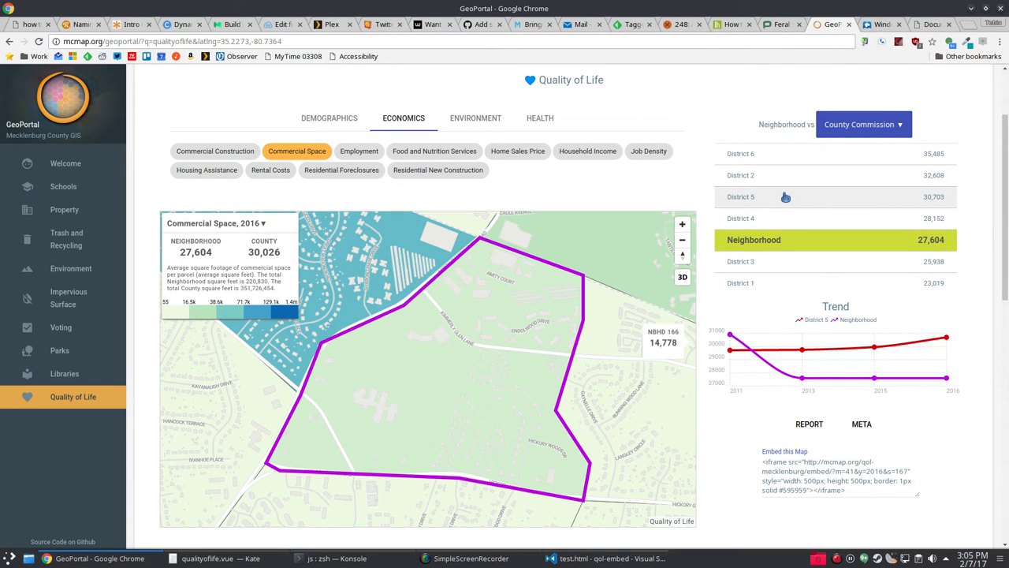
{"action": "mouse_move", "coordinate": [786, 175]}
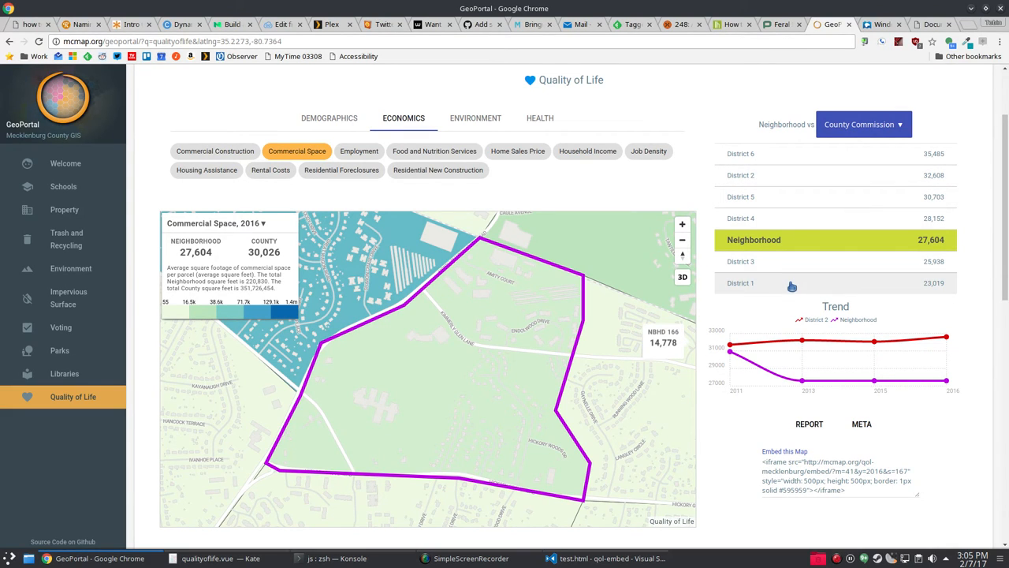
{"action": "mouse_move", "coordinate": [804, 175]}
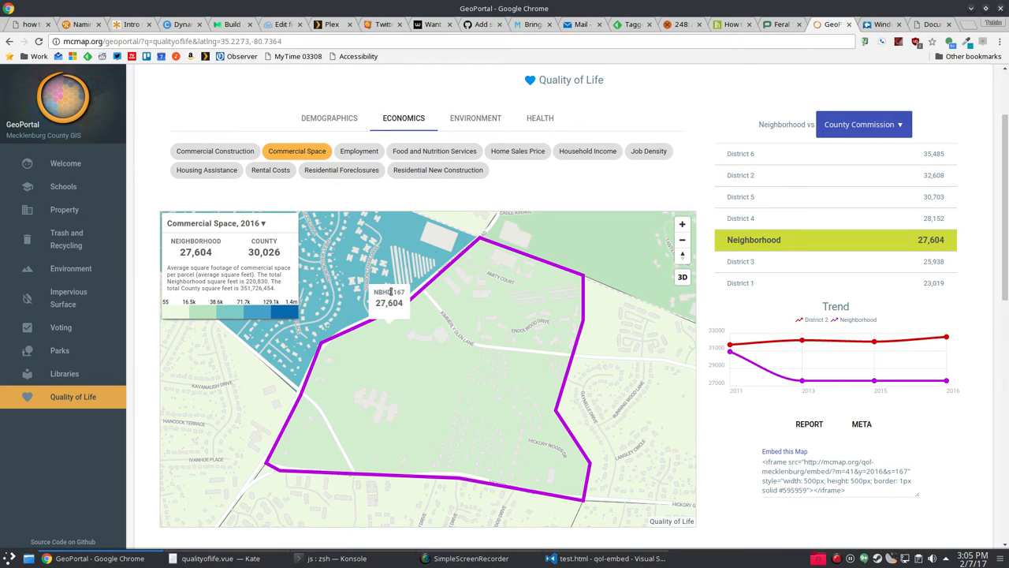
Step: Switch through Home Sales Price, Food and Nutrition Services, Commercial Space, then Housing Assistance
{"action": "left_click", "coordinate": [518, 151]}
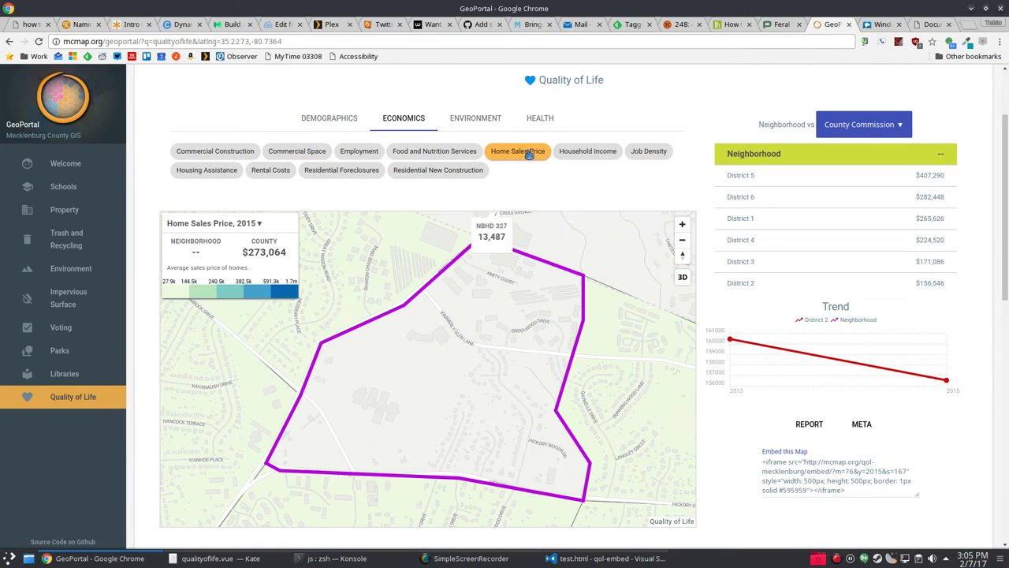
{"action": "left_click", "coordinate": [434, 150]}
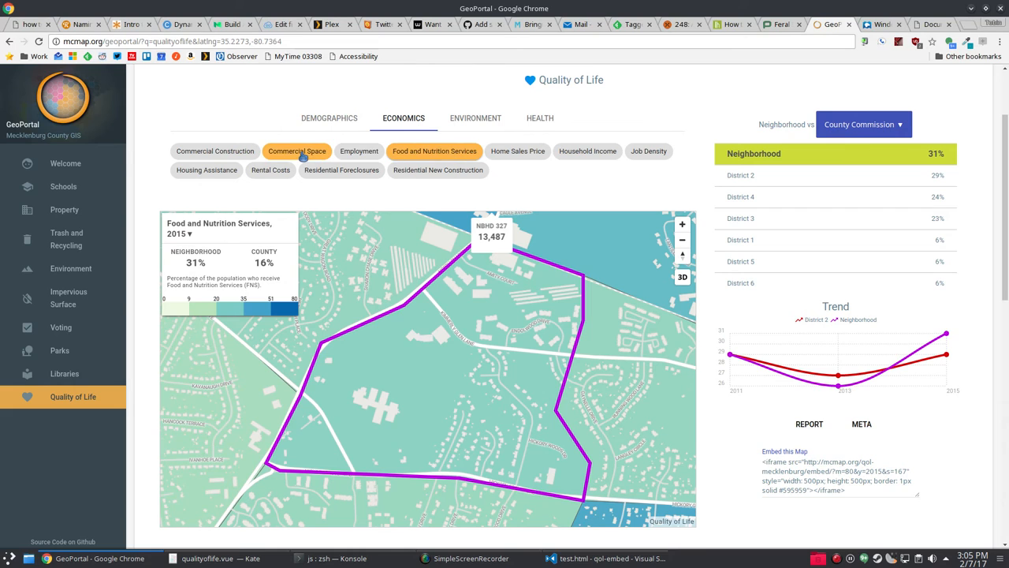
{"action": "left_click", "coordinate": [296, 151]}
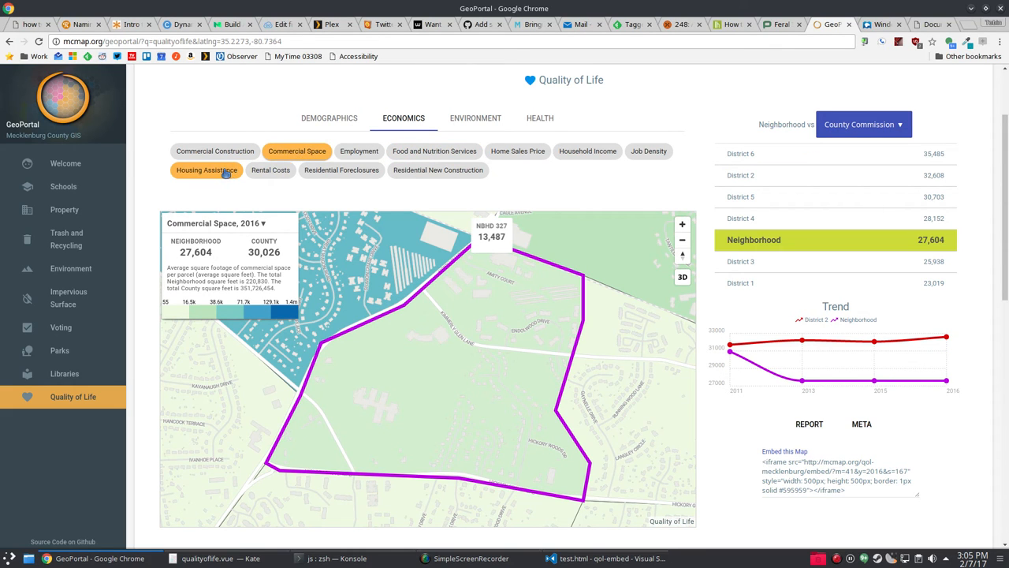
{"action": "left_click", "coordinate": [206, 170]}
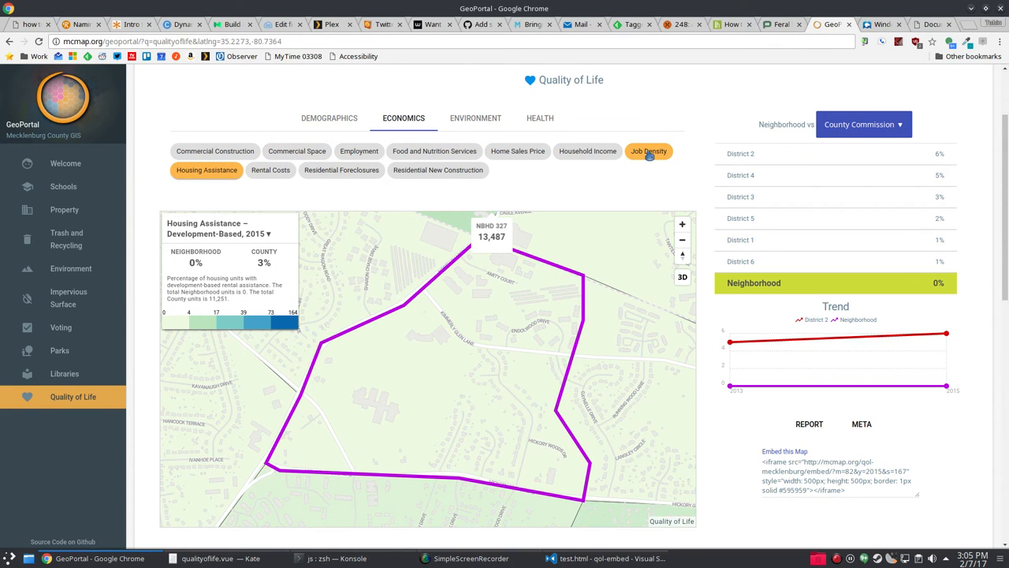